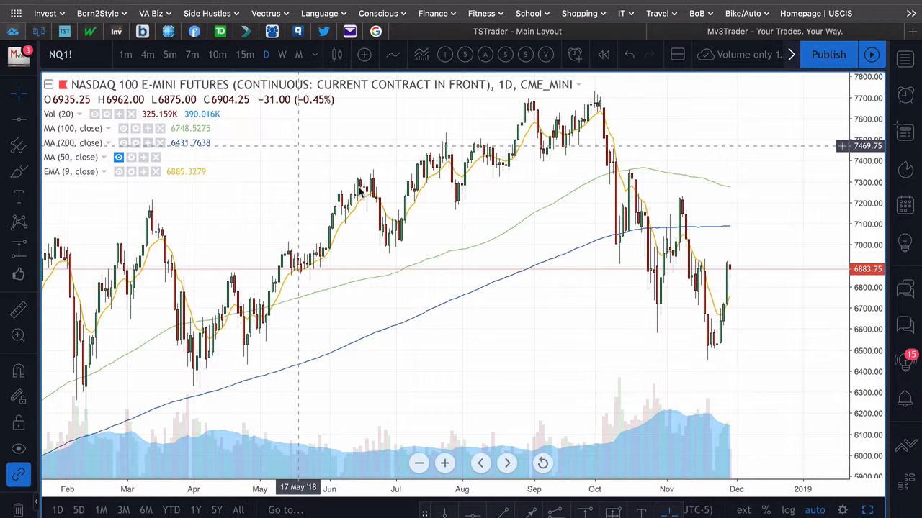
{"action": "mouse_move", "coordinate": [689, 455]}
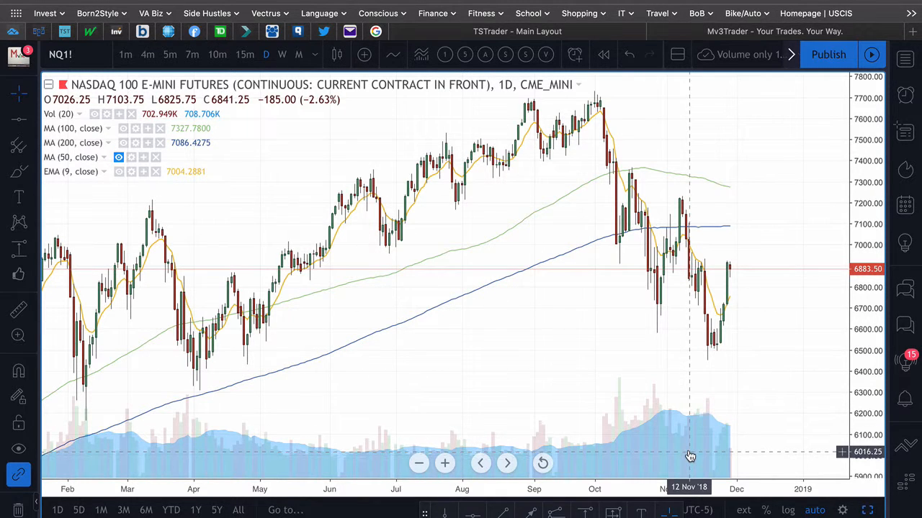
{"action": "mouse_move", "coordinate": [741, 272]}
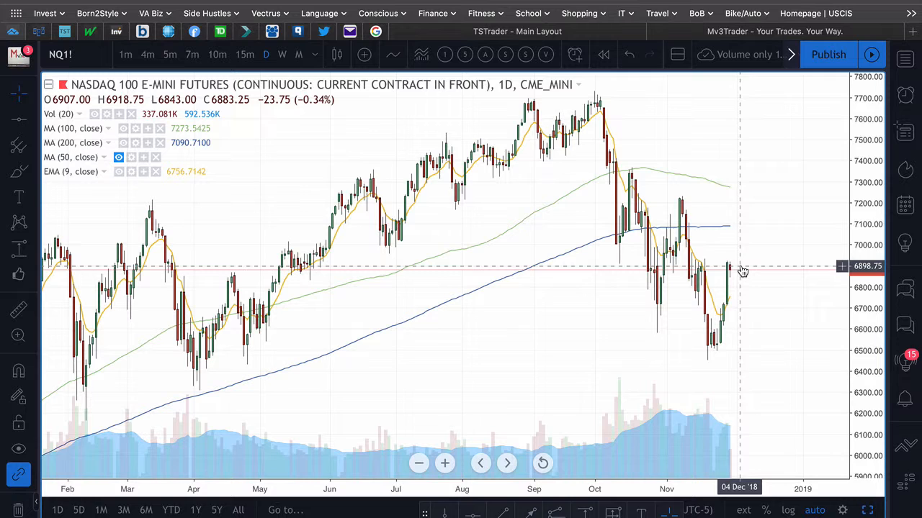
{"action": "mouse_move", "coordinate": [736, 272]}
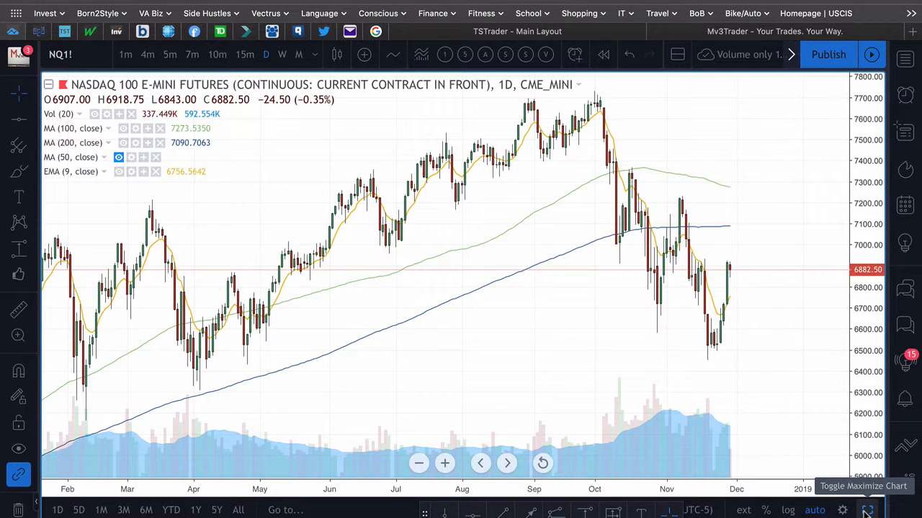
{"action": "mouse_move", "coordinate": [745, 293]}
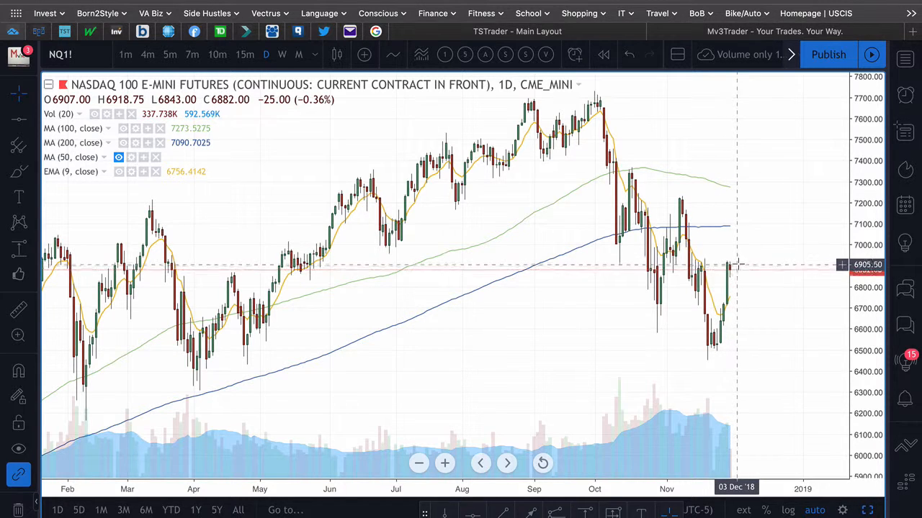
{"action": "mouse_move", "coordinate": [749, 265]}
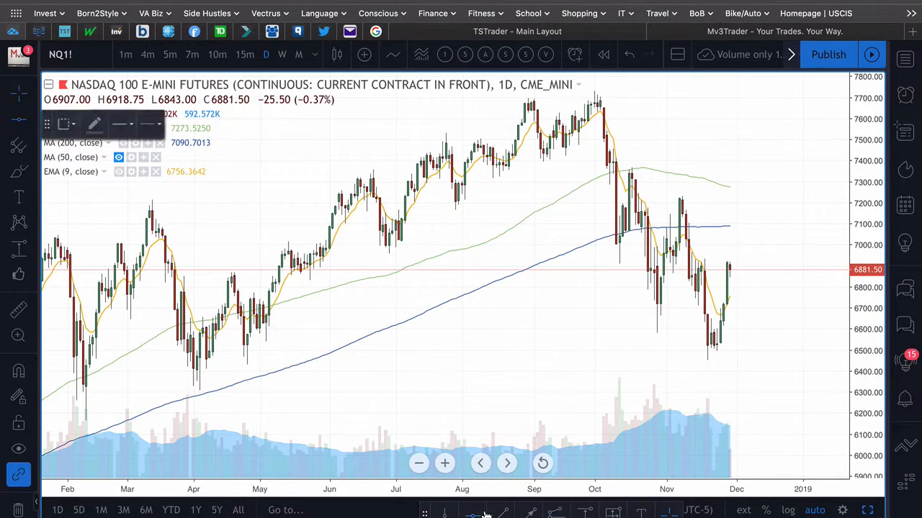
{"action": "mouse_move", "coordinate": [702, 380]}
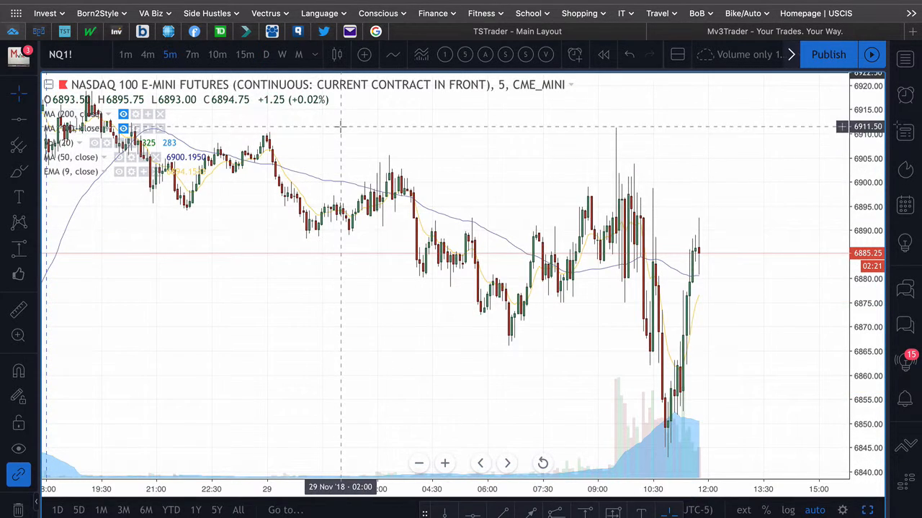
{"action": "mouse_move", "coordinate": [657, 281]}
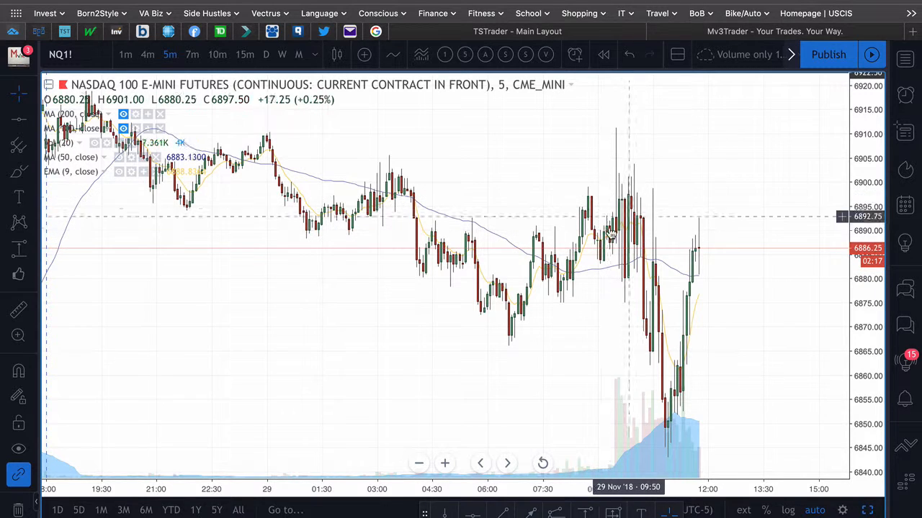
{"action": "mouse_move", "coordinate": [626, 171]}
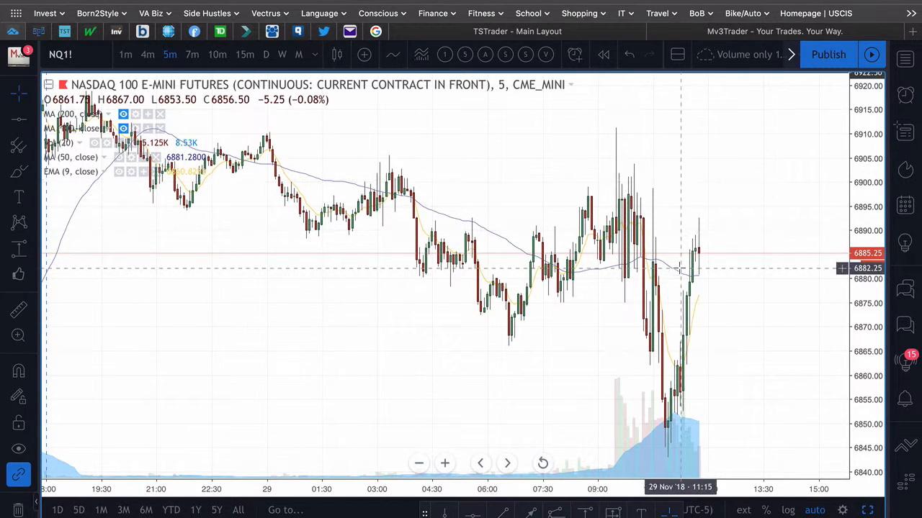
{"action": "mouse_move", "coordinate": [612, 151]}
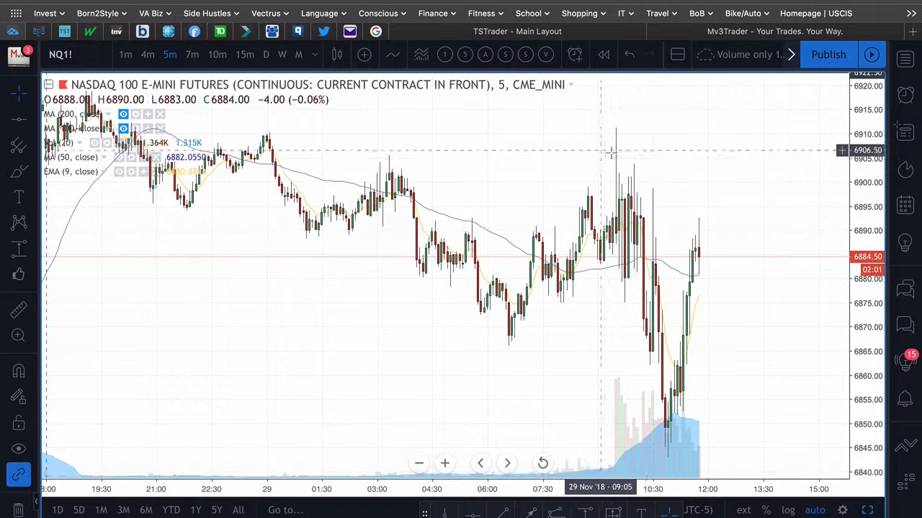
{"action": "mouse_move", "coordinate": [635, 230]}
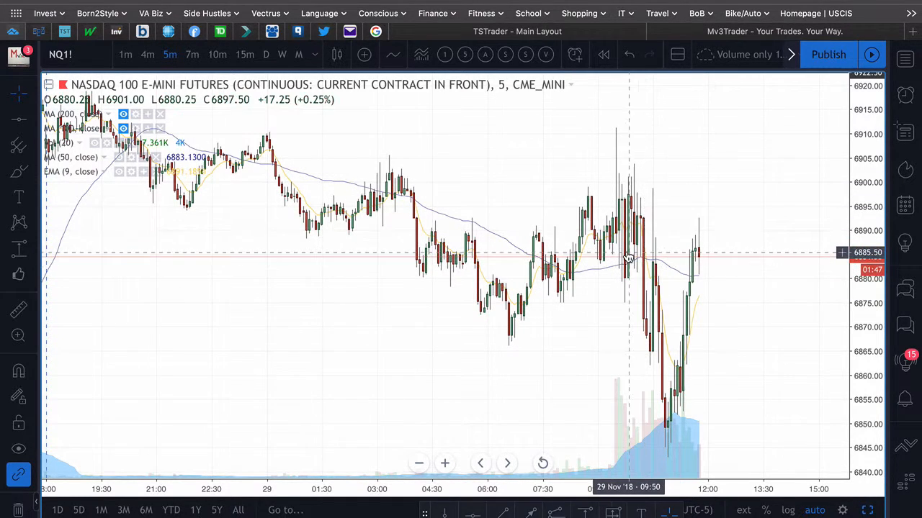
{"action": "mouse_move", "coordinate": [635, 252]}
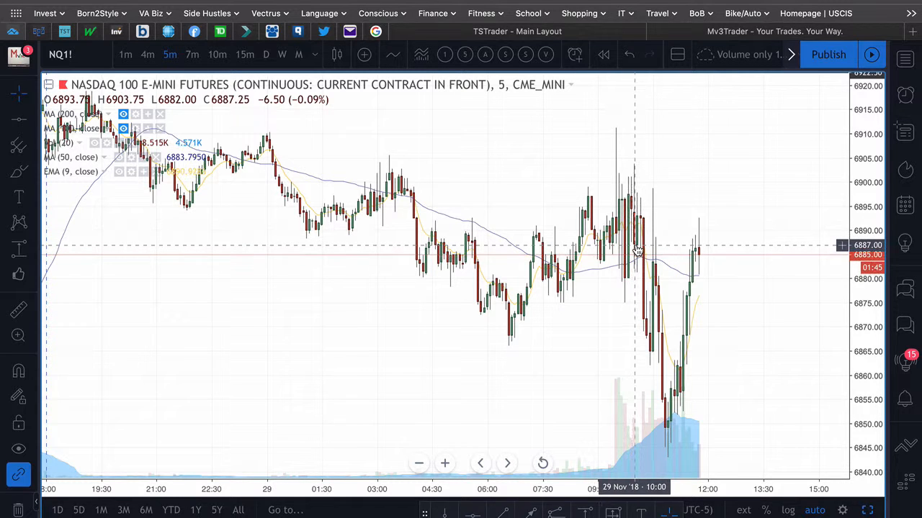
{"action": "mouse_move", "coordinate": [643, 336]}
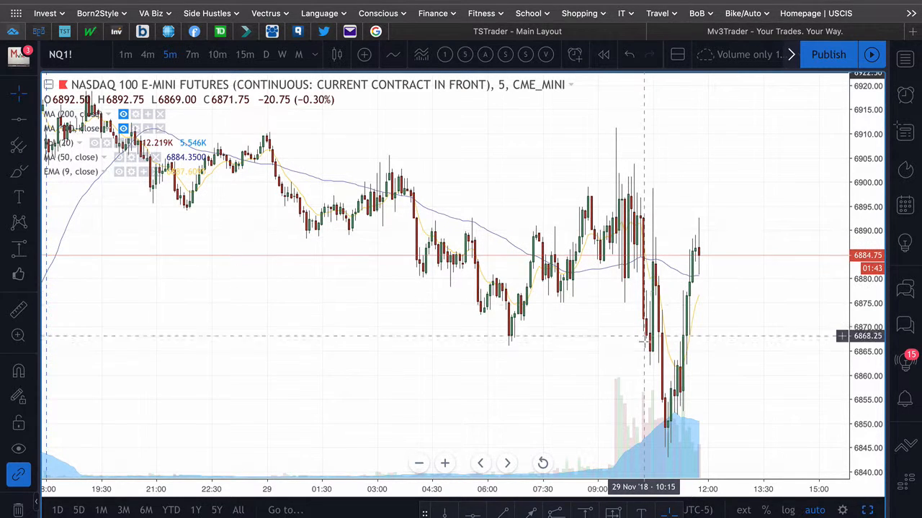
{"action": "mouse_move", "coordinate": [650, 301]}
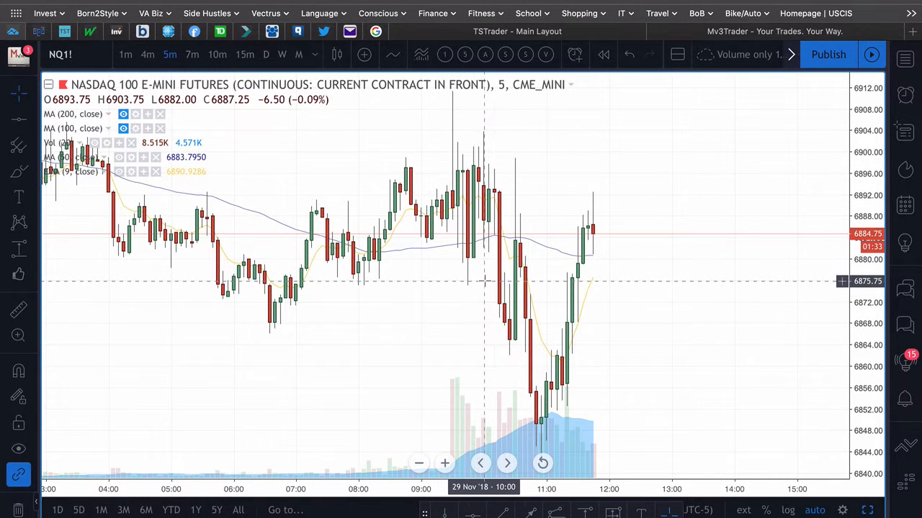
{"action": "mouse_move", "coordinate": [525, 288]}
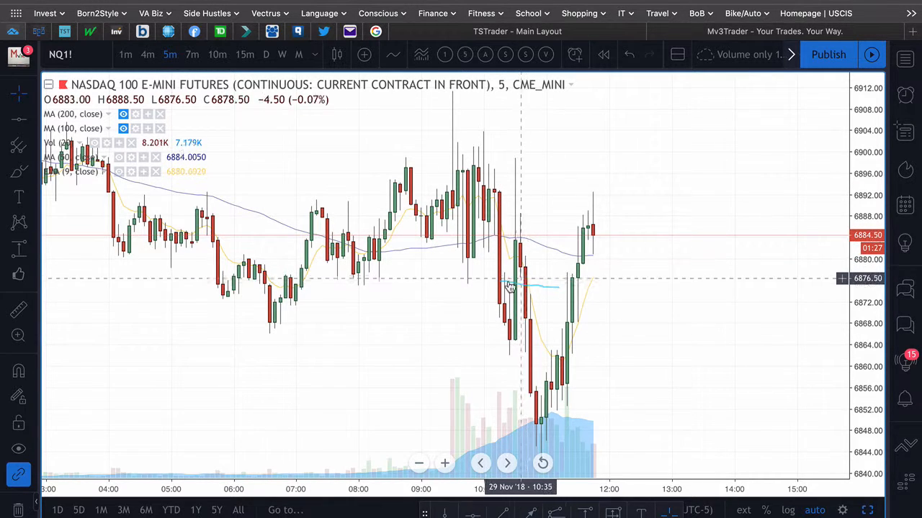
{"action": "mouse_move", "coordinate": [529, 281]}
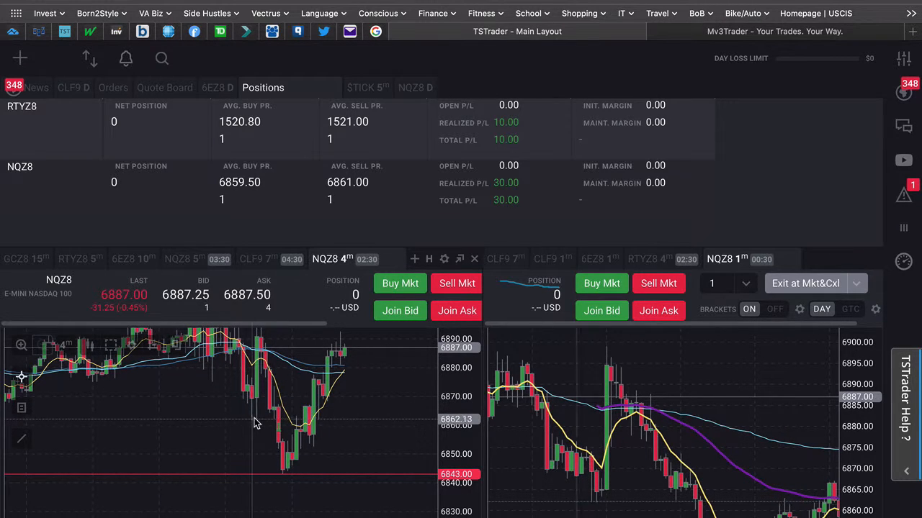
{"action": "mouse_move", "coordinate": [241, 426]}
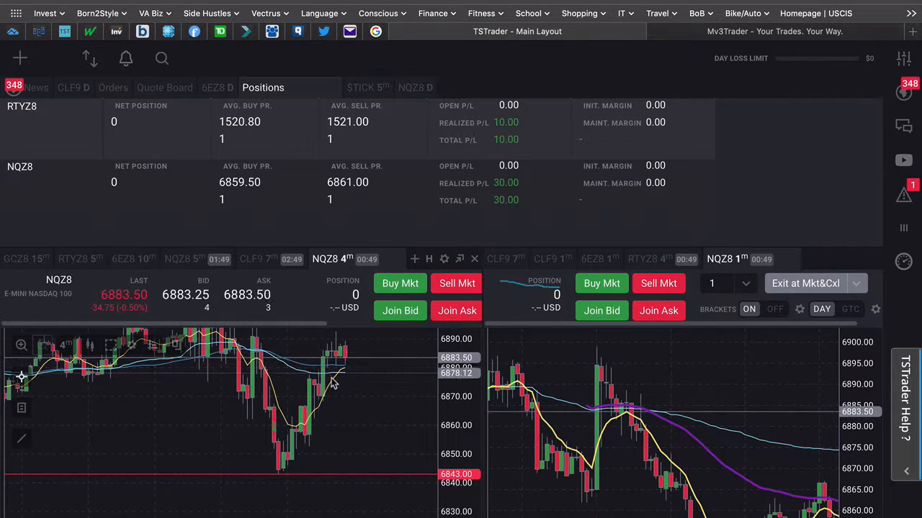
{"action": "mouse_move", "coordinate": [379, 387]}
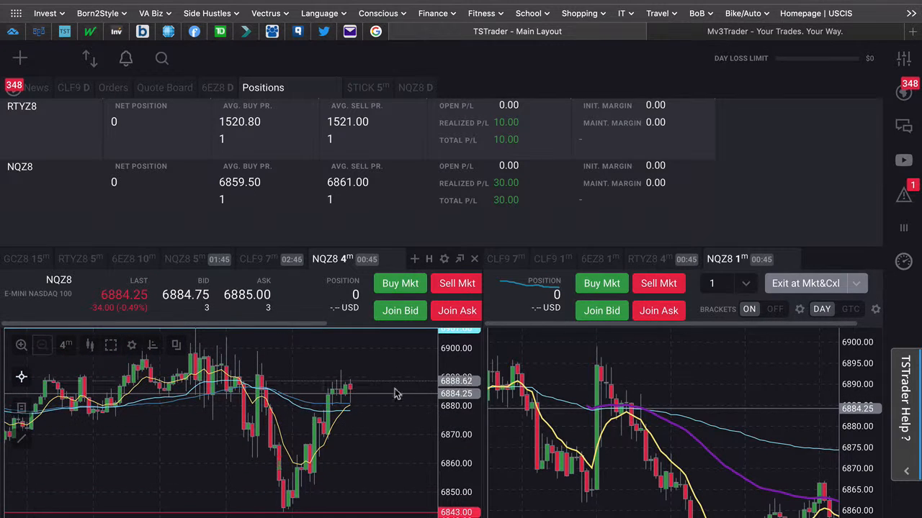
{"action": "mouse_move", "coordinate": [283, 391]}
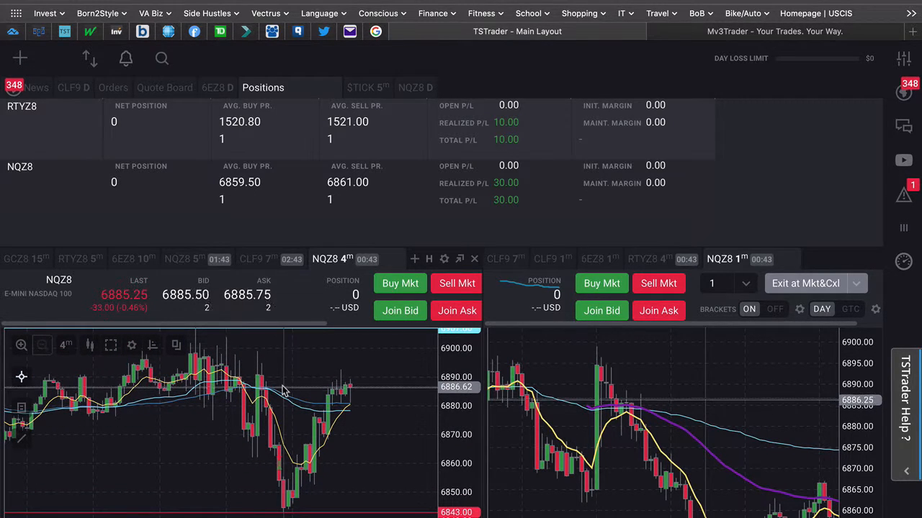